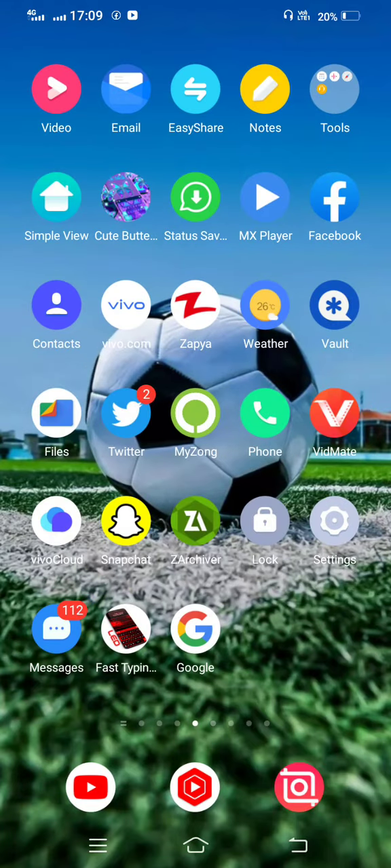
Swipe through the home screen pages to the main page with the clock widget.
scroll("left", 3)
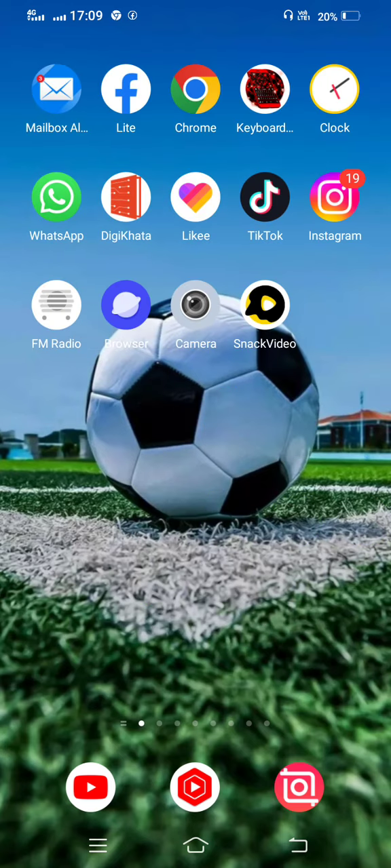
scroll("left", 3)
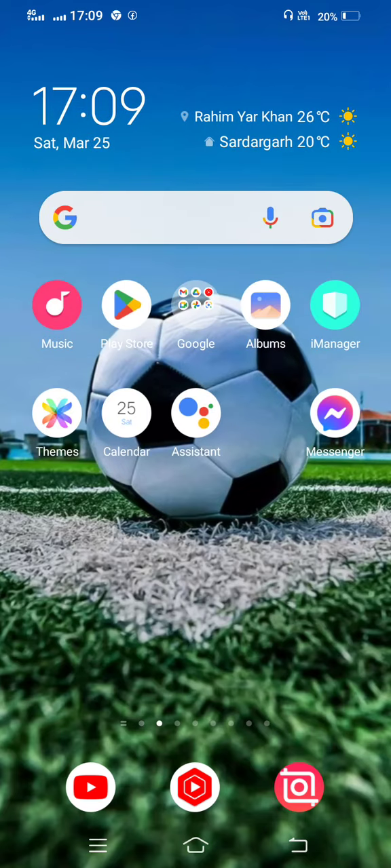
scroll("left", 3)
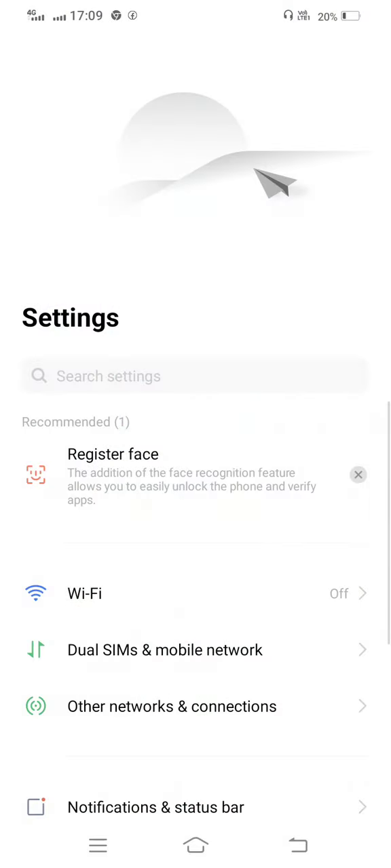
Go to Apps & permissions and open the App manager list of installed apps.
scroll("down", 3)
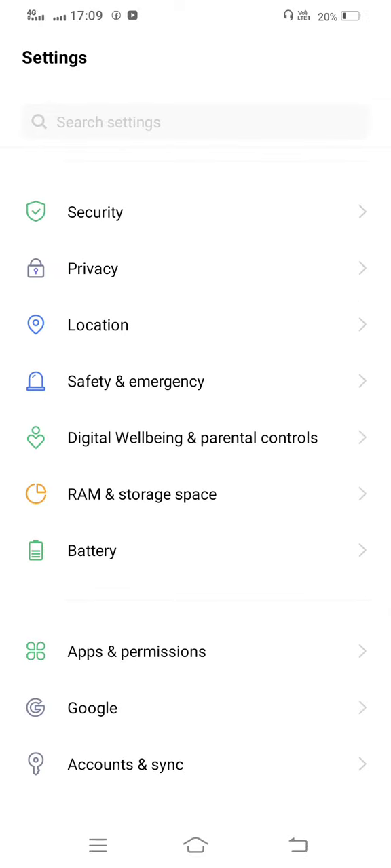
left_click(136, 651)
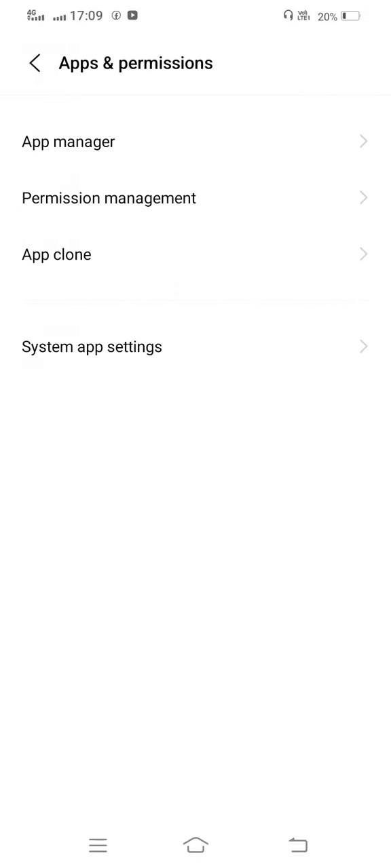
left_click(68, 141)
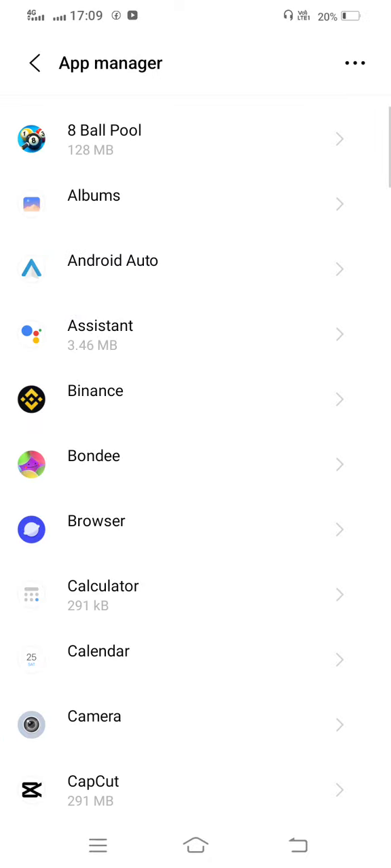
Scroll the App manager list down to Roblox and open its details.
scroll("down", 3)
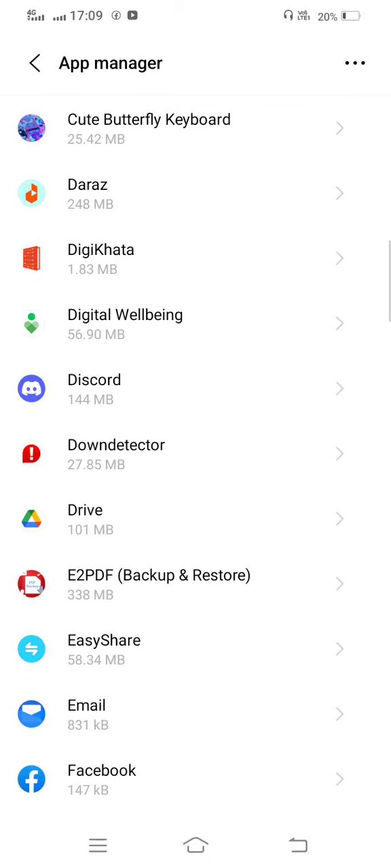
scroll("down", 3)
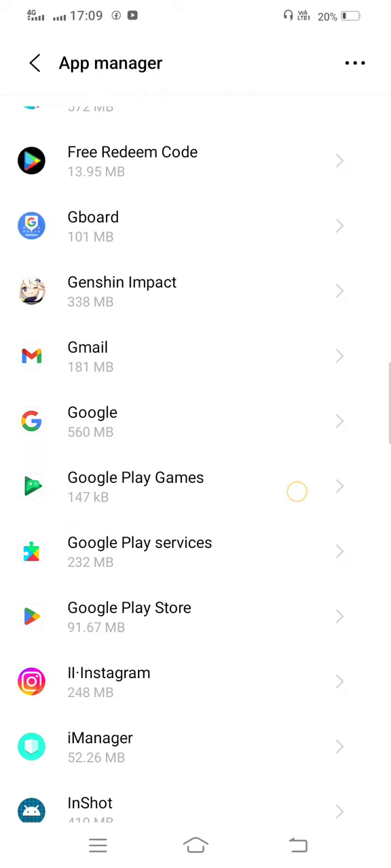
scroll("down", 3)
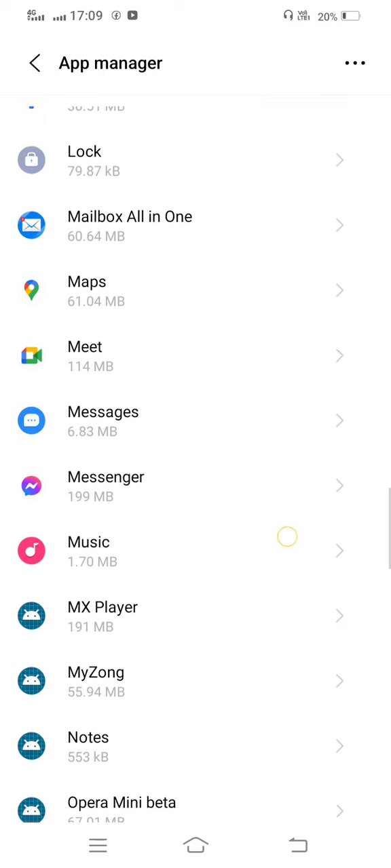
scroll("down", 3)
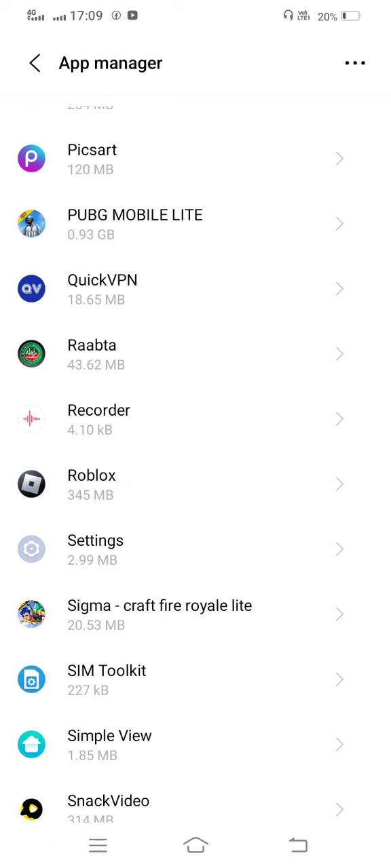
left_click(92, 484)
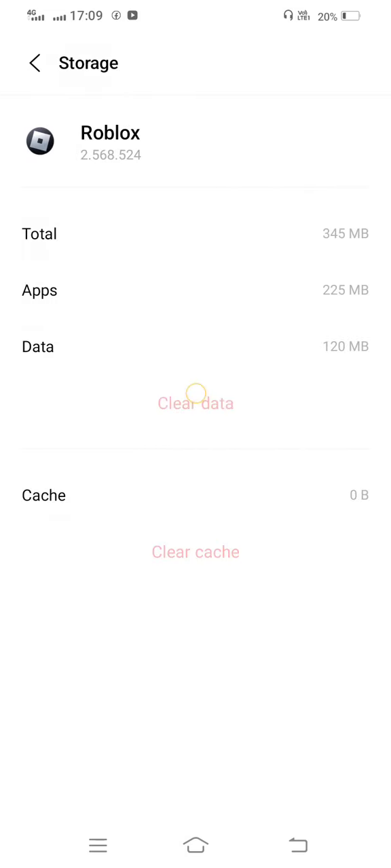
Clear Roblox's stored data, then force stop Roblox and confirm with OK.
left_click(195, 402)
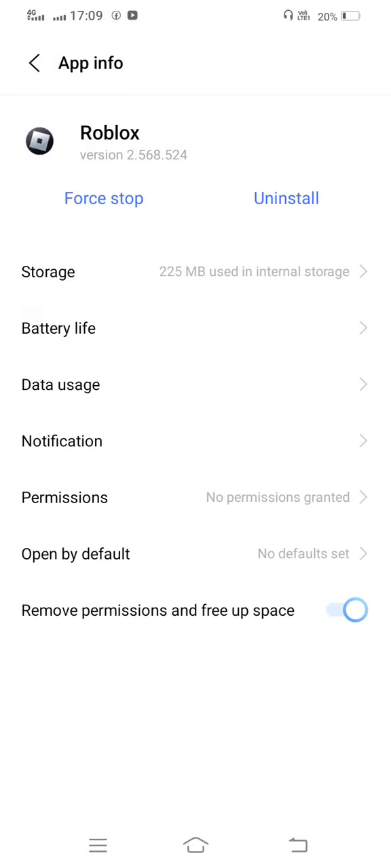
left_click(104, 198)
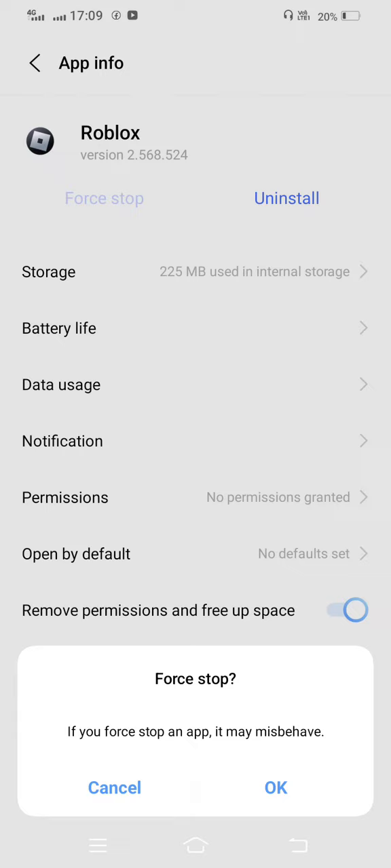
left_click(114, 788)
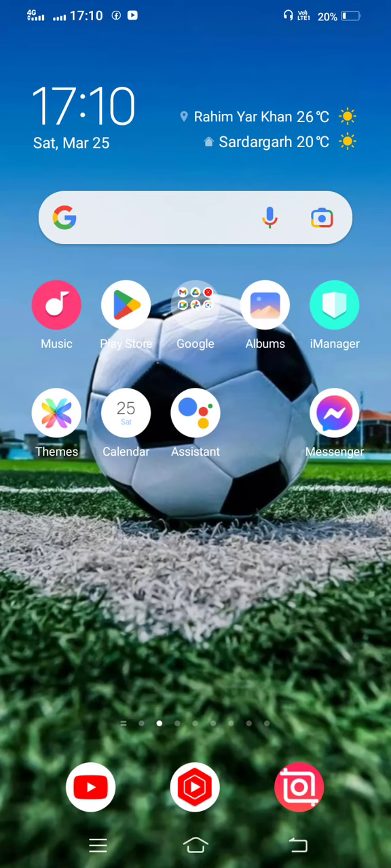
Page left across the home screen to the apps page with Raabta and JazzCash.
left_click(126, 304)
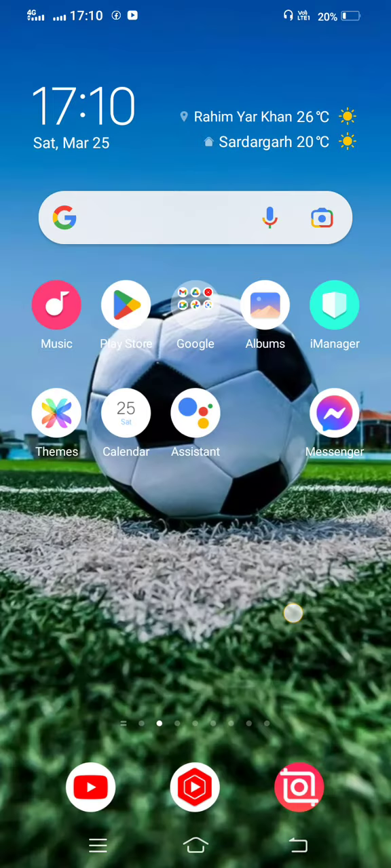
scroll("left", 3)
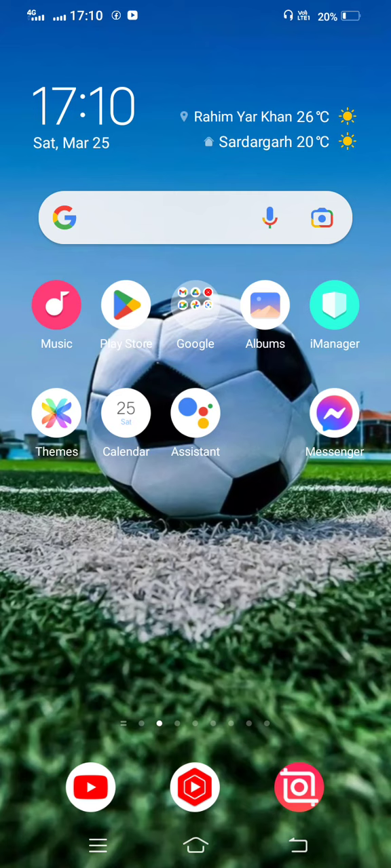
scroll("left", 3)
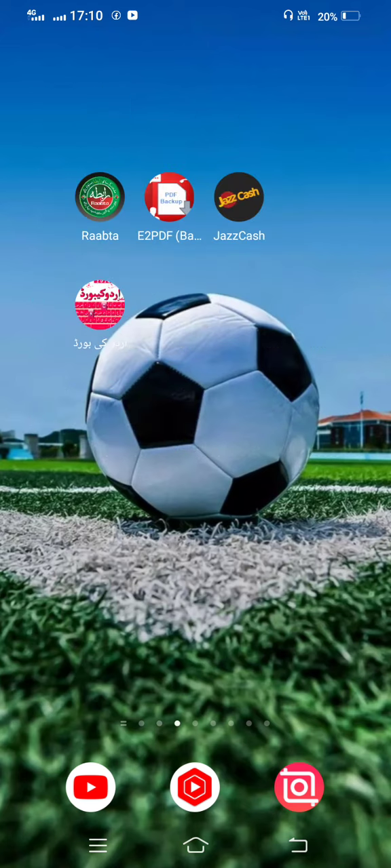